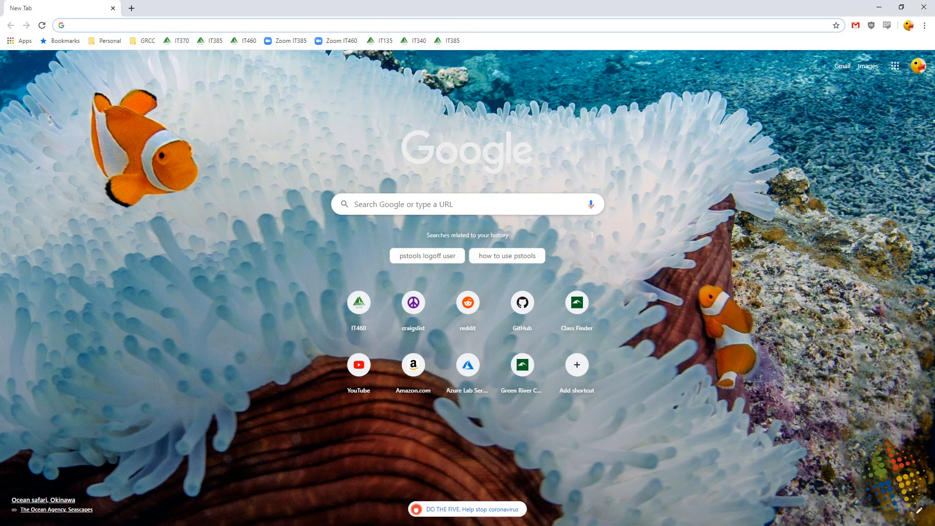
{"action": "mouse_move", "coordinate": [616, 430]}
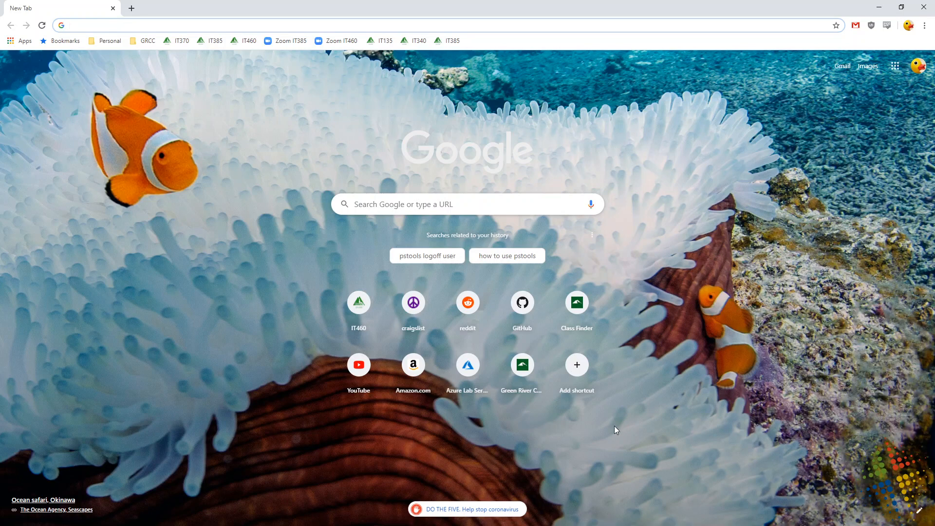
{"action": "mouse_move", "coordinate": [502, 48]}
{"action": "type", "text": "lab"}
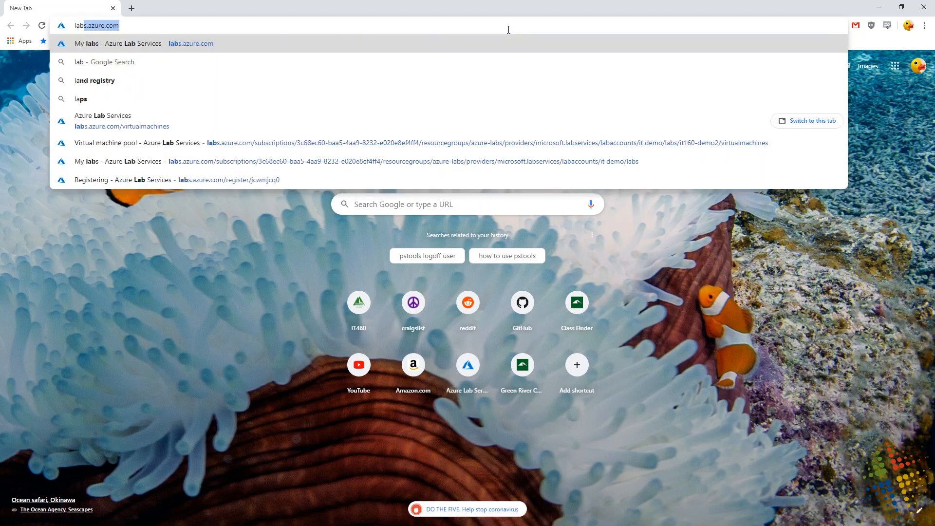
Step: Load labs.azure.com to reach the Azure Lab Services My labs page
{"action": "key", "text": "Enter"}
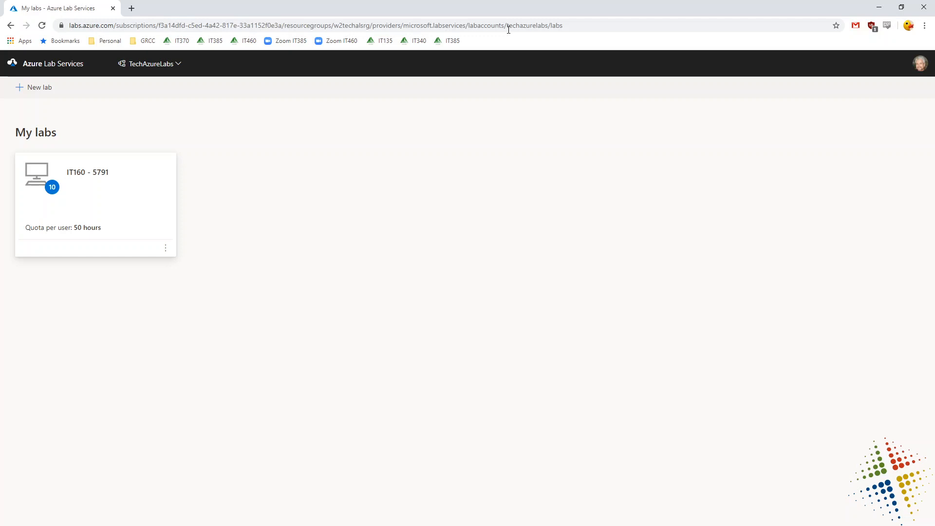
{"action": "key", "text": "ctrl+plus"}
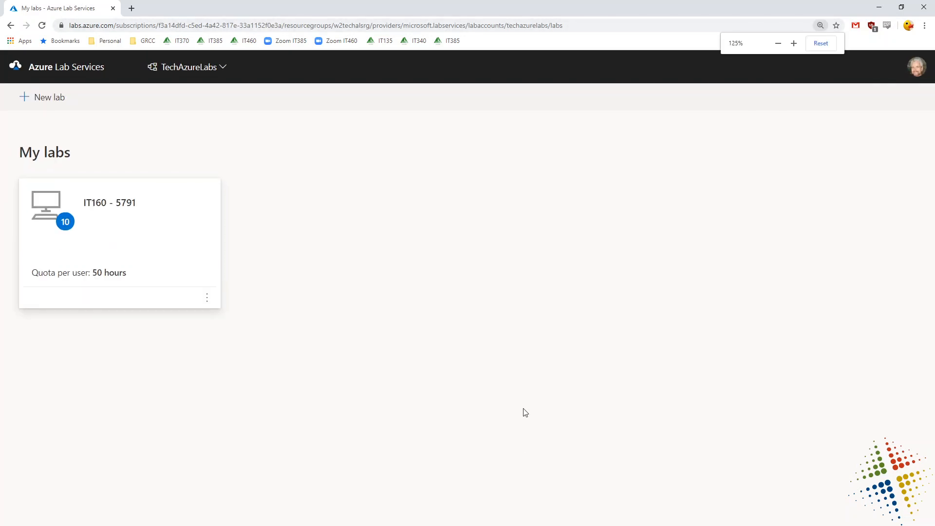
{"action": "left_click", "coordinate": [792, 42]}
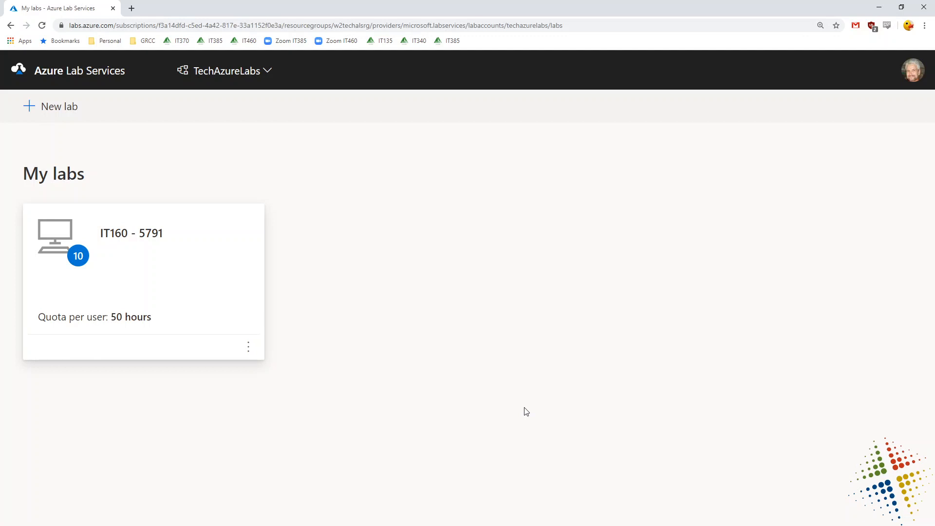
{"action": "left_click", "coordinate": [225, 70]}
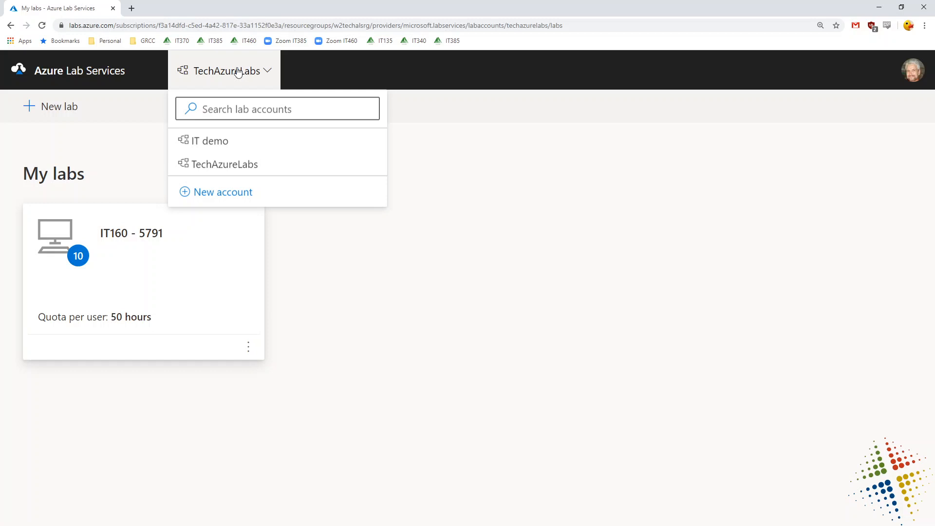
{"action": "mouse_move", "coordinate": [241, 164]}
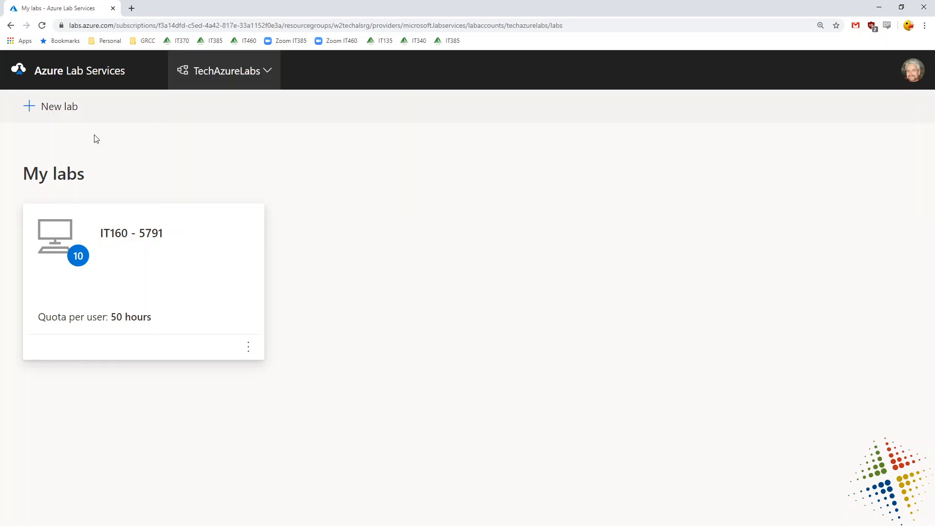
{"action": "mouse_move", "coordinate": [54, 113]}
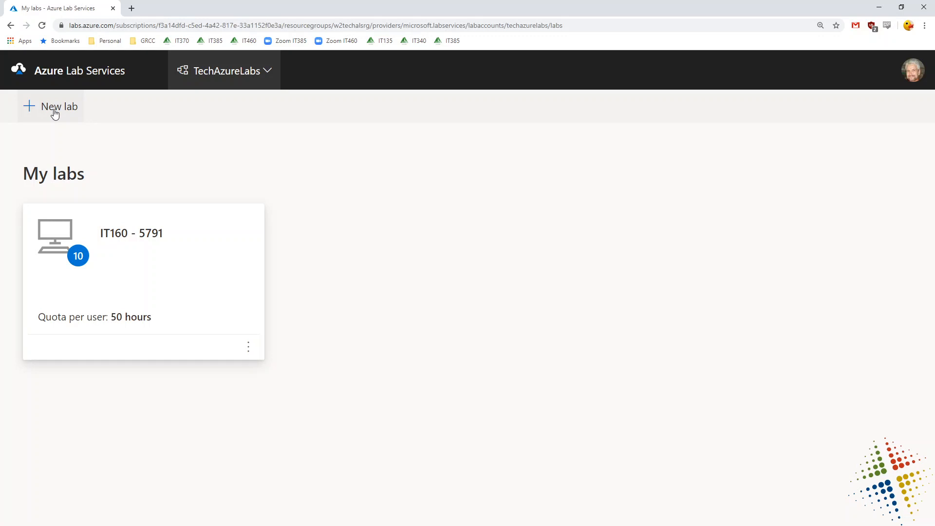
Step: Start a new lab and name it 'IT240 - By Ed', correcting a mistyped '85'
{"action": "left_click", "coordinate": [57, 106]}
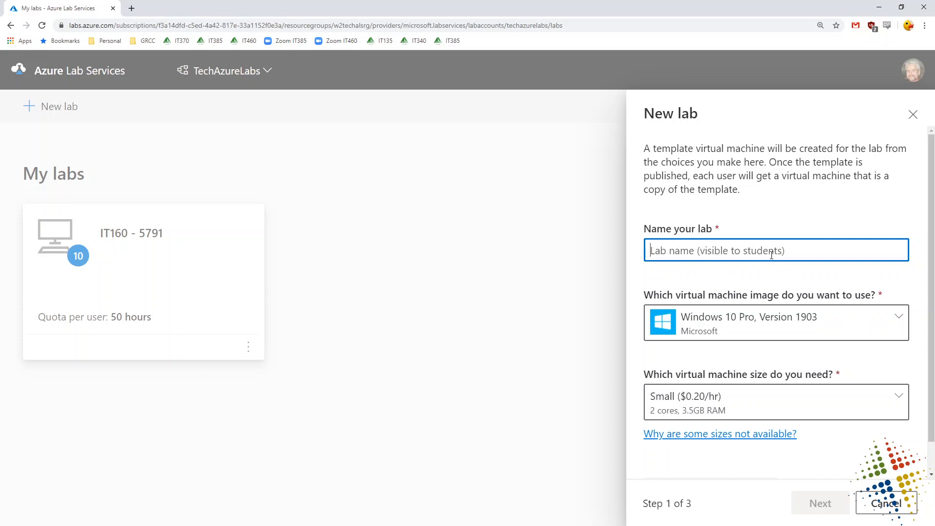
{"action": "type", "text": "IT240 -"}
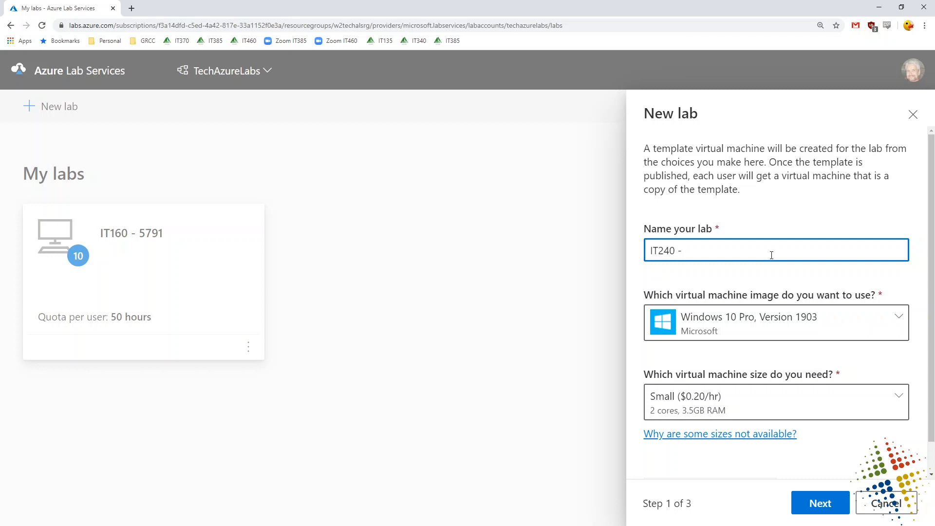
{"action": "type", "text": "85"}
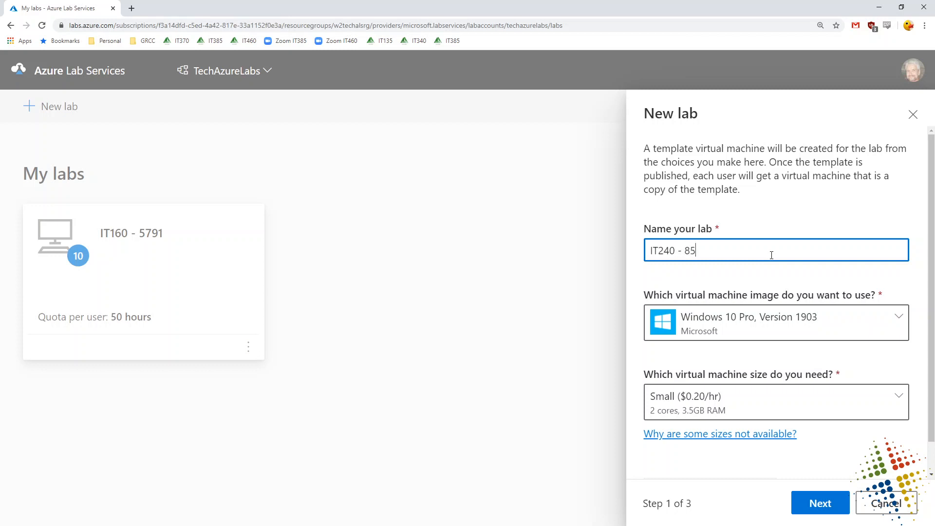
{"action": "key", "text": "Backspace"}
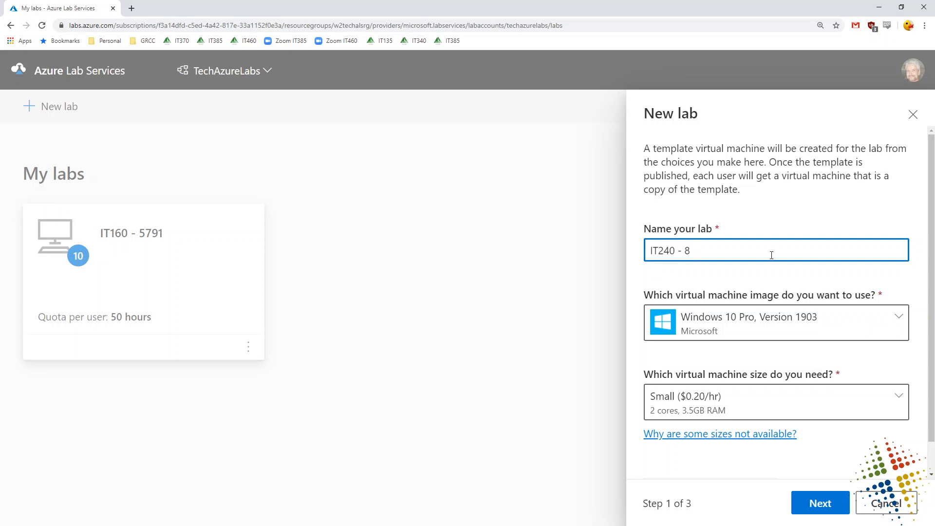
{"action": "type", "text": "By Ed"}
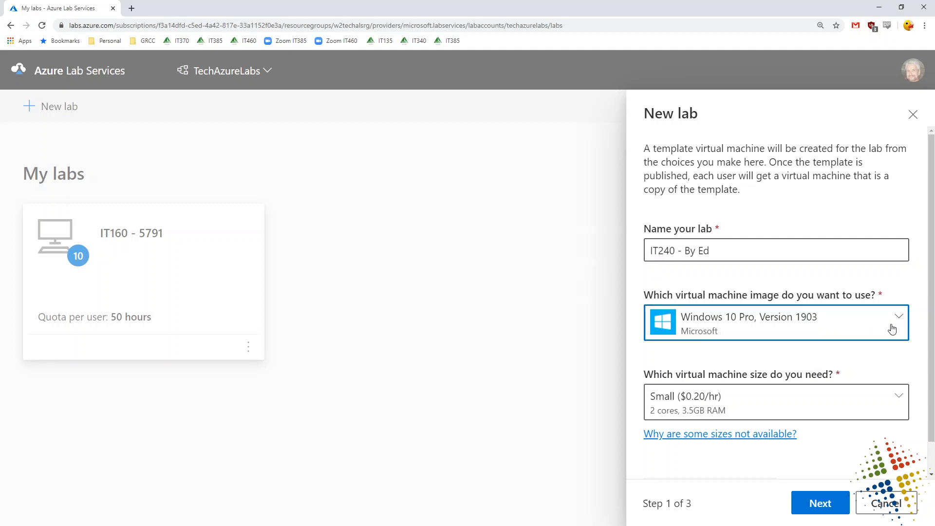
Step: Choose the Windows Server 2019 Datacenter image at Medium (Nested virtualization) size
{"action": "left_click", "coordinate": [775, 322]}
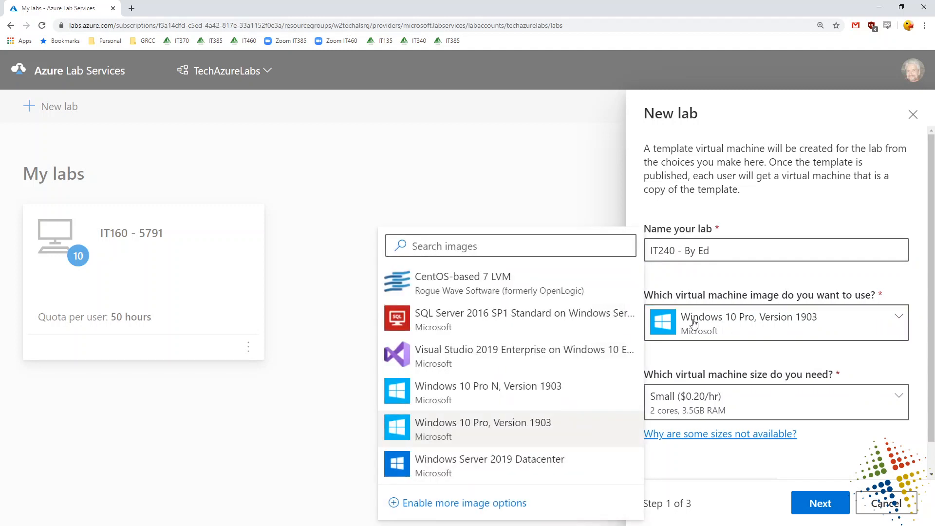
{"action": "mouse_move", "coordinate": [490, 466]}
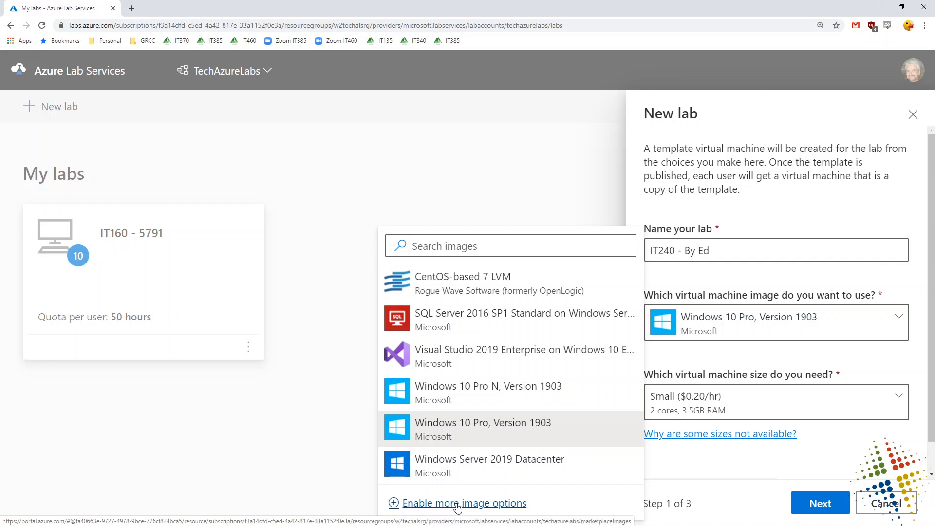
{"action": "left_click", "coordinate": [489, 465]}
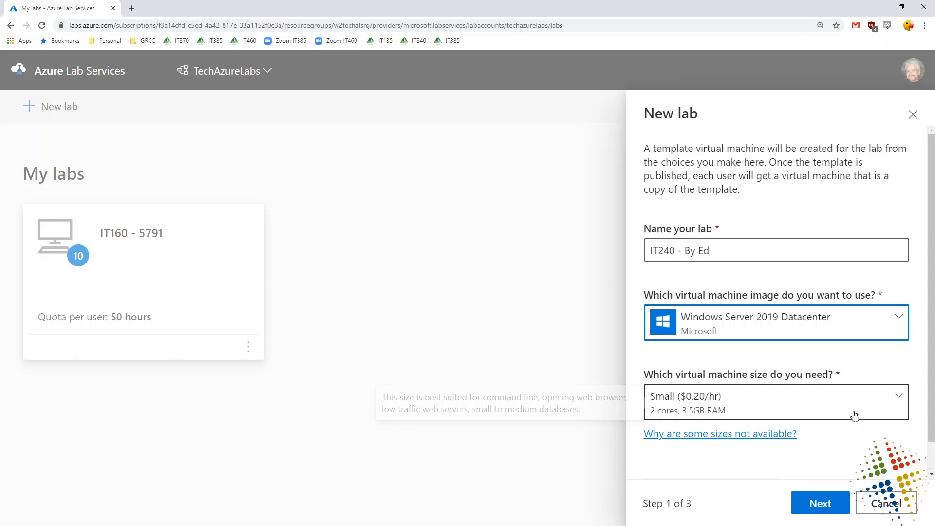
{"action": "left_click", "coordinate": [775, 402]}
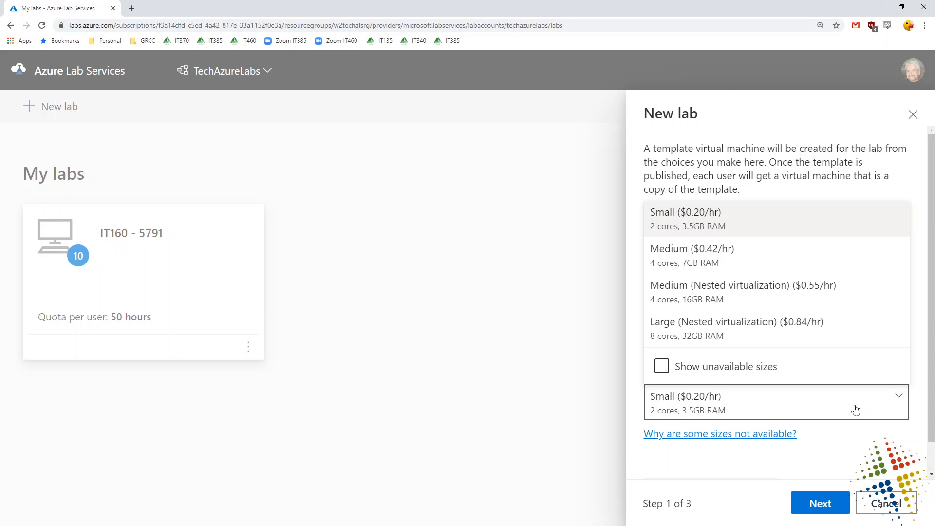
{"action": "mouse_move", "coordinate": [798, 294]}
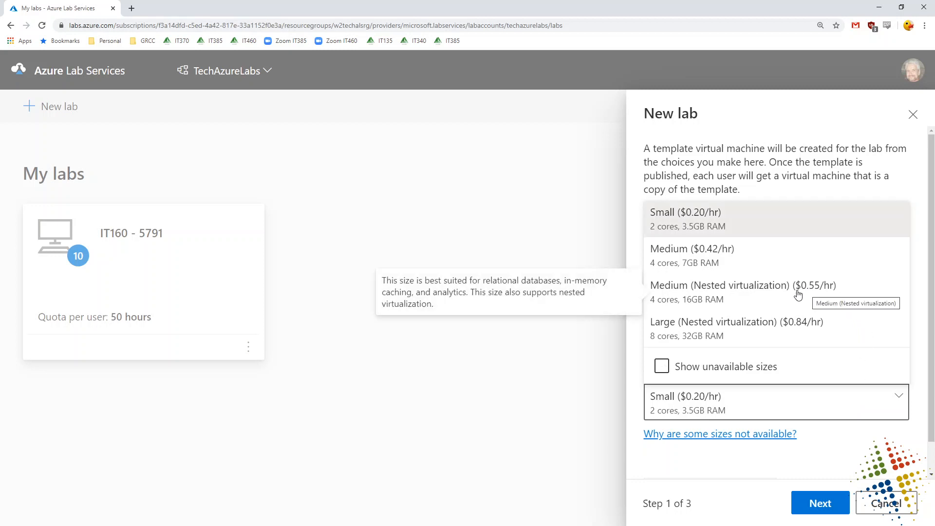
{"action": "left_click", "coordinate": [719, 286]}
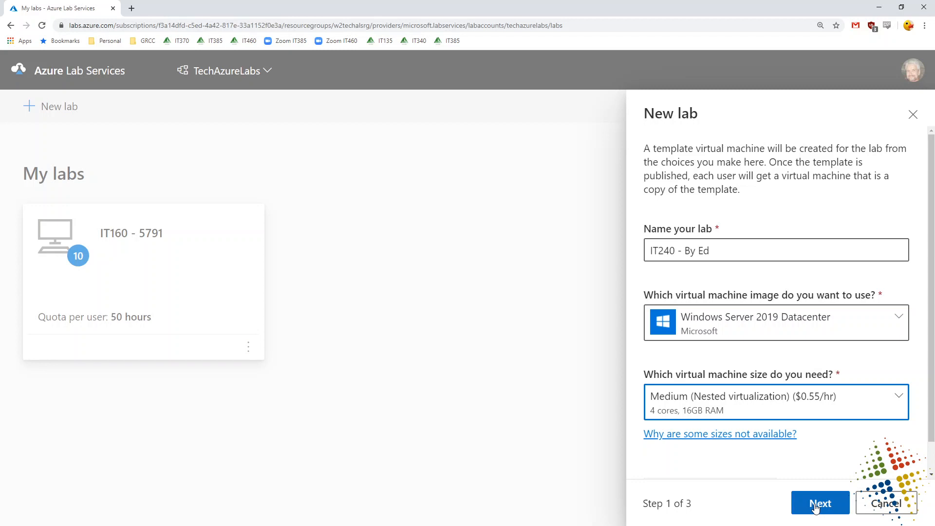
Step: Set login username 'student' with a shared password for all machines and continue to policies
{"action": "left_click", "coordinate": [819, 502]}
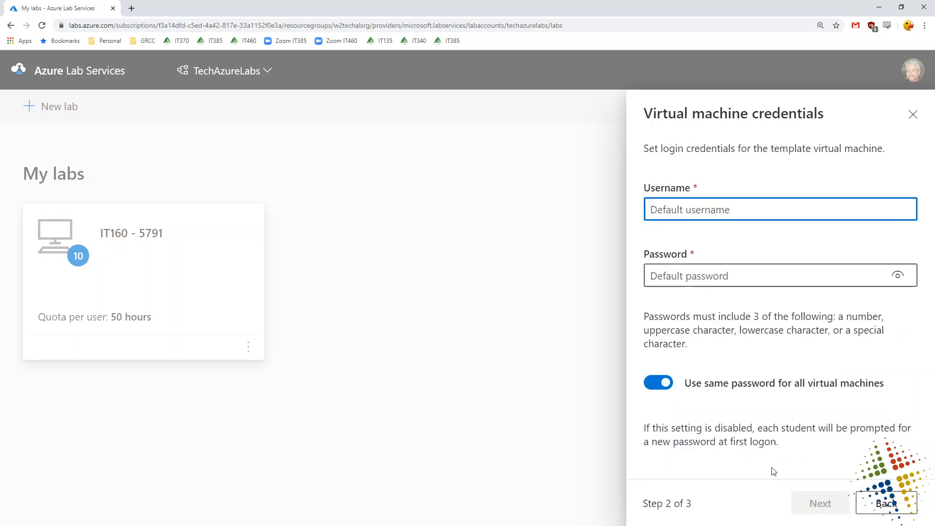
{"action": "left_click", "coordinate": [779, 209]}
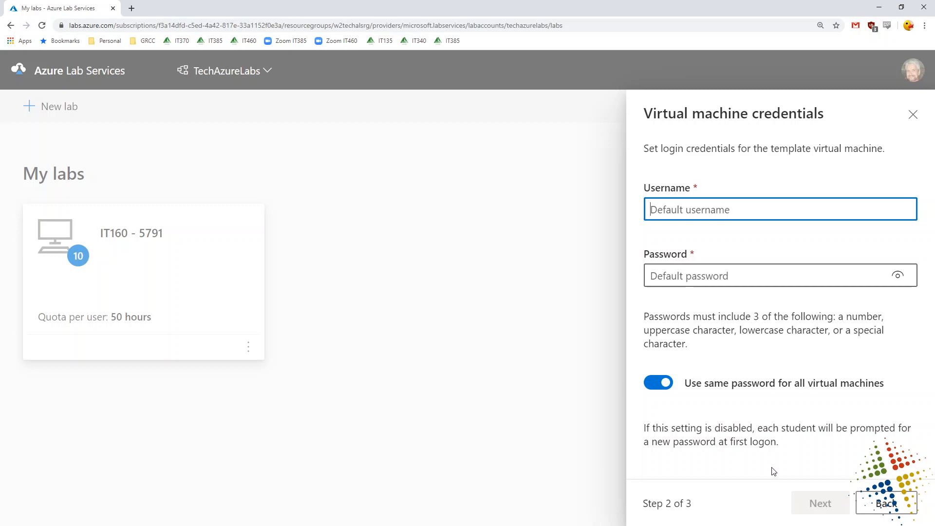
{"action": "type", "text": "student"}
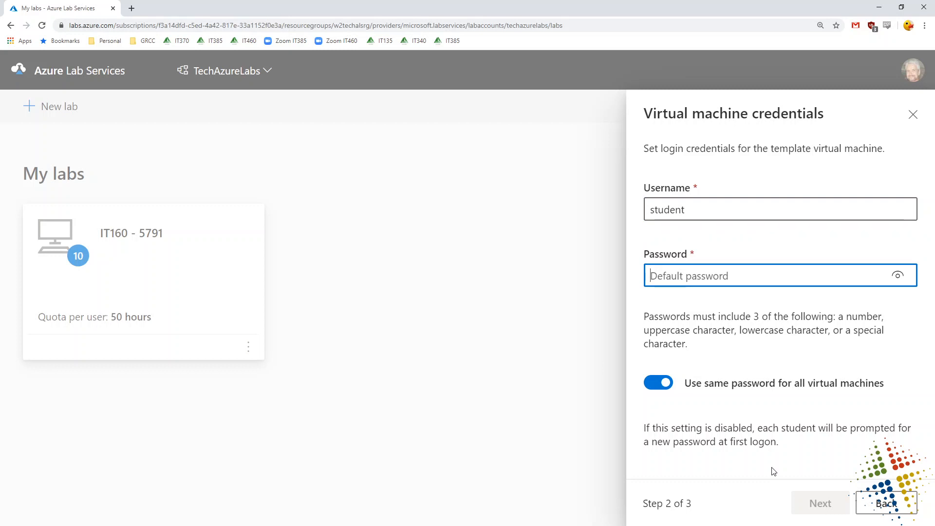
{"action": "type", "text": "••••"}
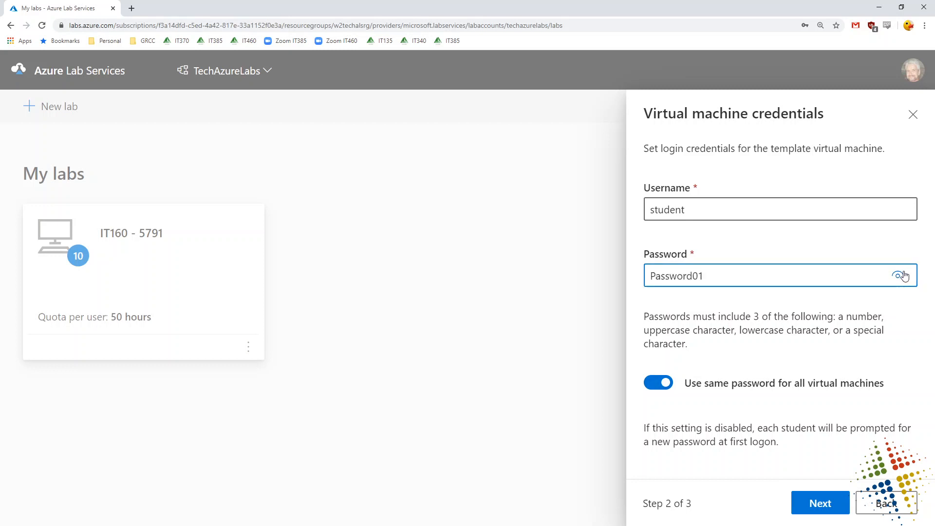
{"action": "left_click", "coordinate": [657, 382]}
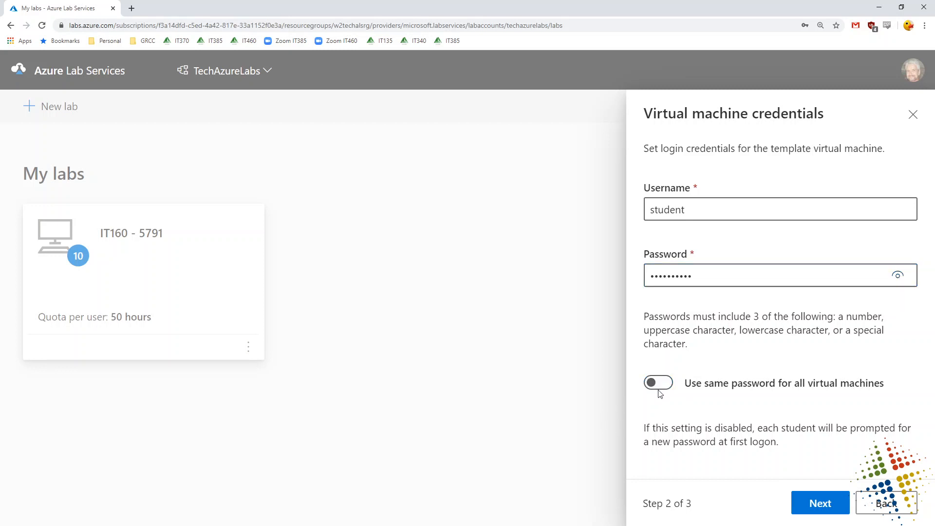
{"action": "left_click", "coordinate": [658, 382]}
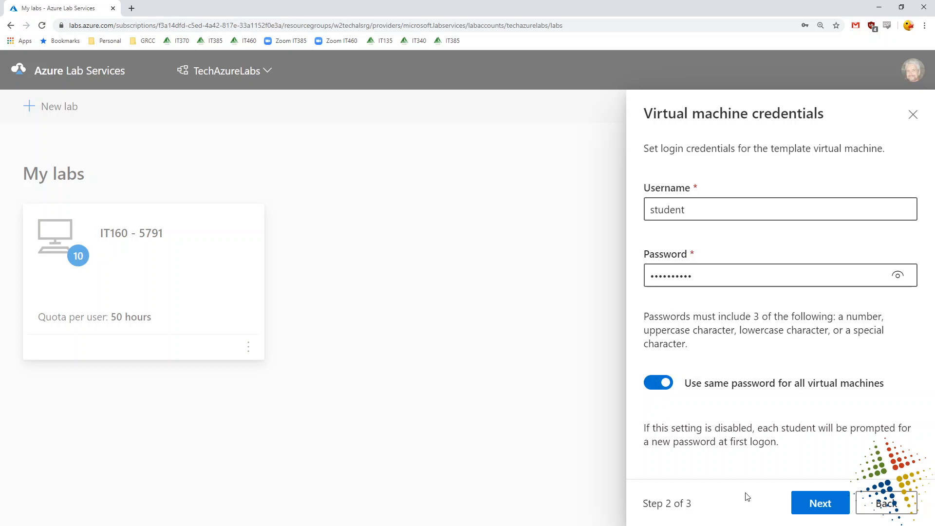
{"action": "left_click", "coordinate": [819, 502]}
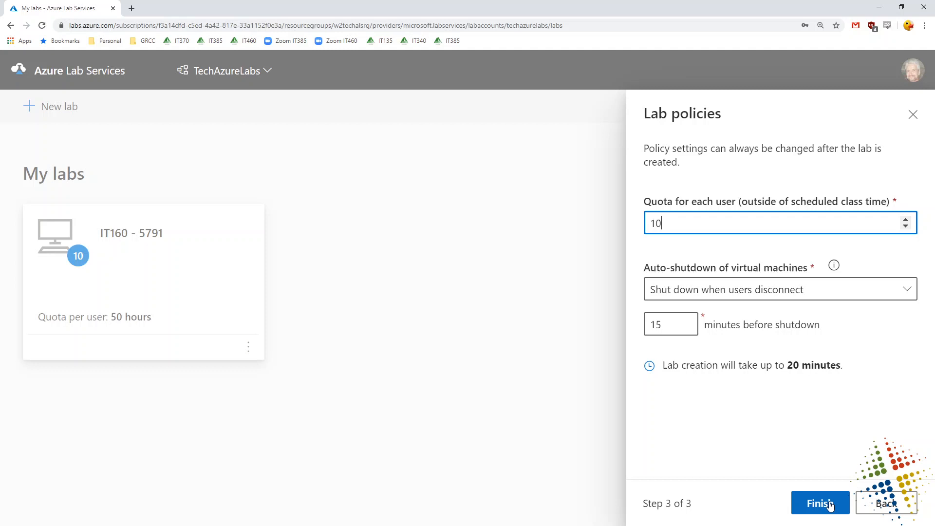
{"action": "mouse_move", "coordinate": [723, 203]}
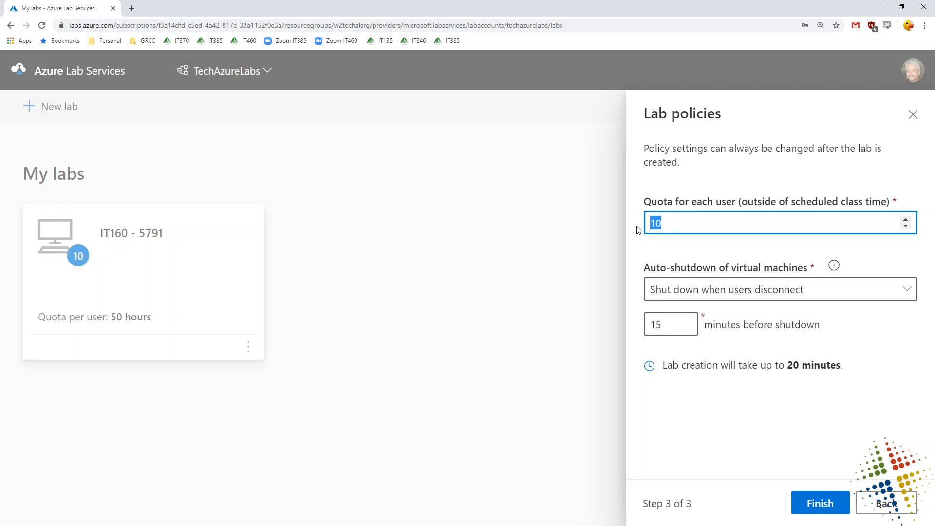
Step: Set a 75-hour user quota and shutdown 10 minutes after users disconnect
{"action": "type", "text": "75"}
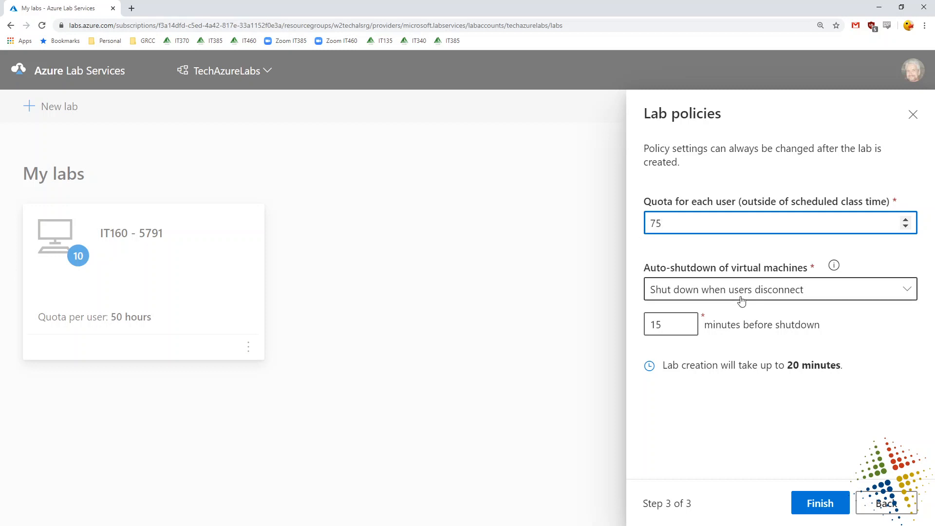
{"action": "left_click", "coordinate": [779, 289]}
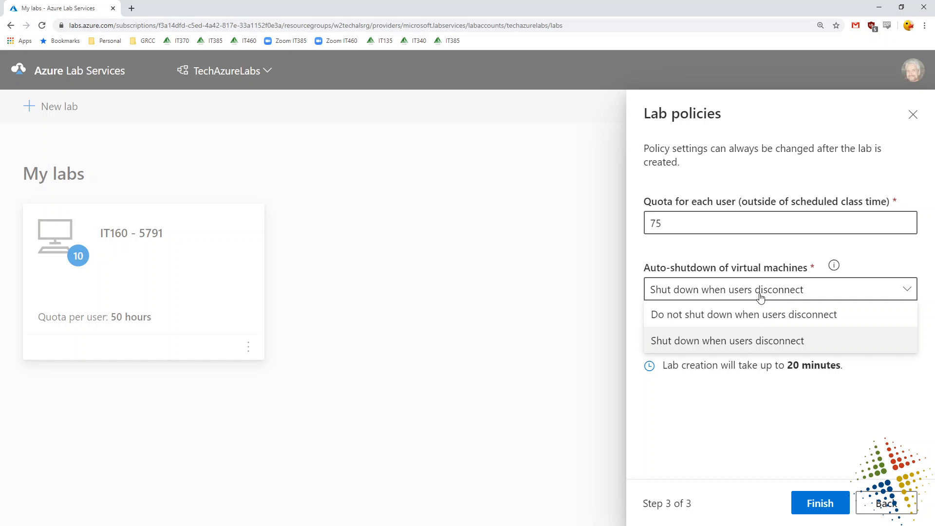
{"action": "mouse_move", "coordinate": [773, 298]}
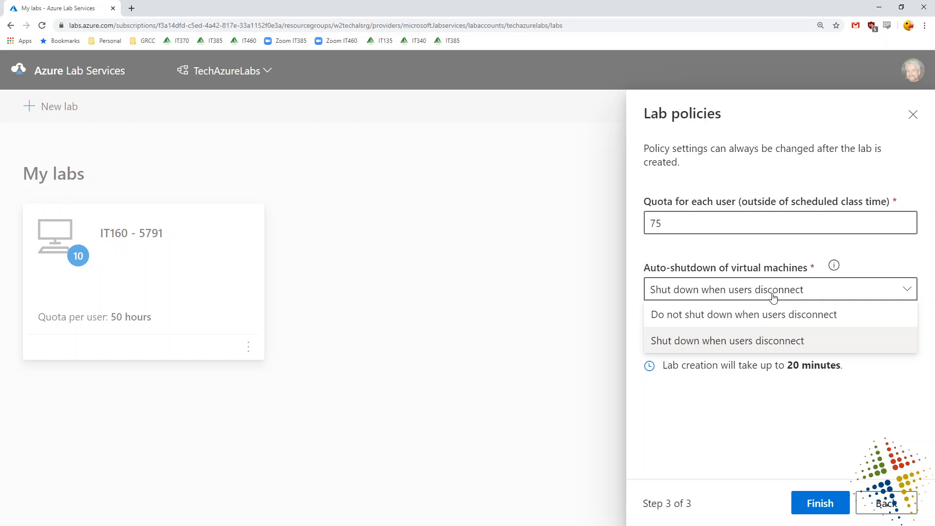
{"action": "left_click", "coordinate": [726, 341]}
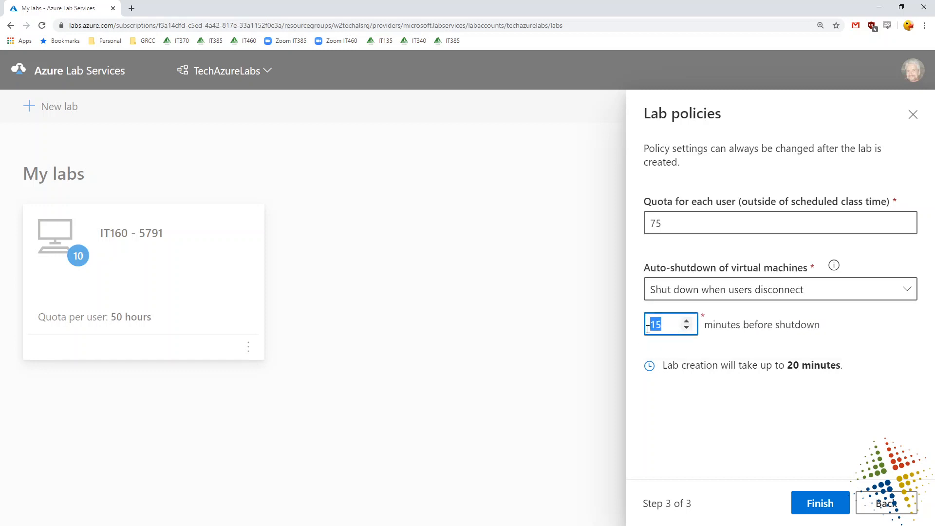
{"action": "type", "text": "10"}
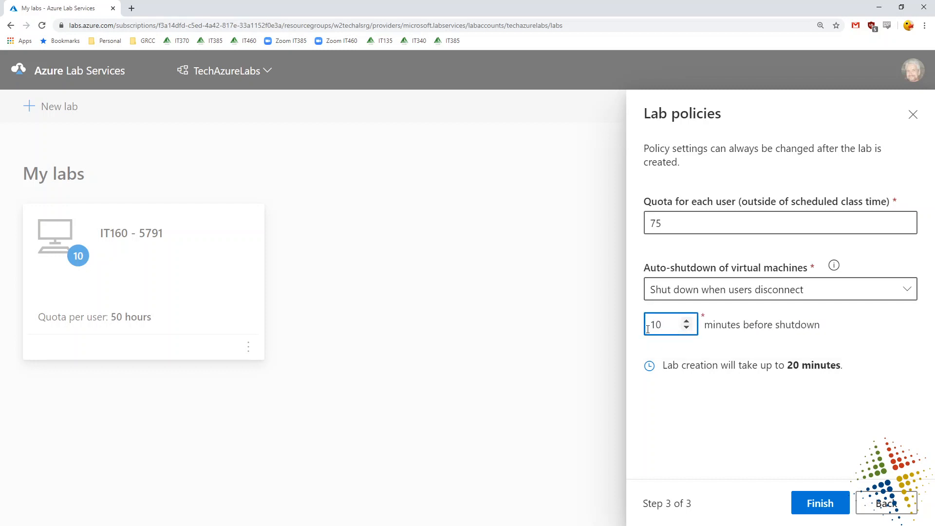
{"action": "mouse_move", "coordinate": [855, 403]}
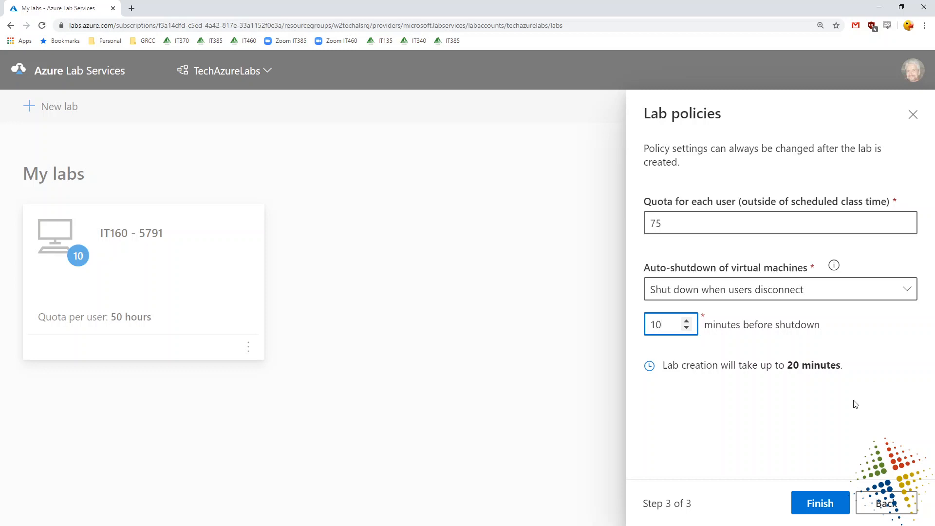
{"action": "left_click", "coordinate": [663, 324]}
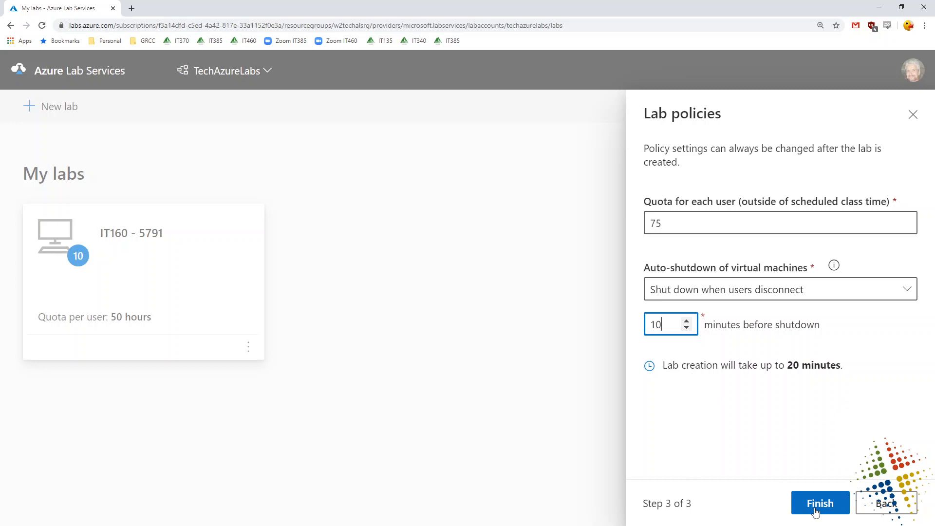
Step: Finish the wizard so the IT240 lab begins being created
{"action": "left_click", "coordinate": [819, 502]}
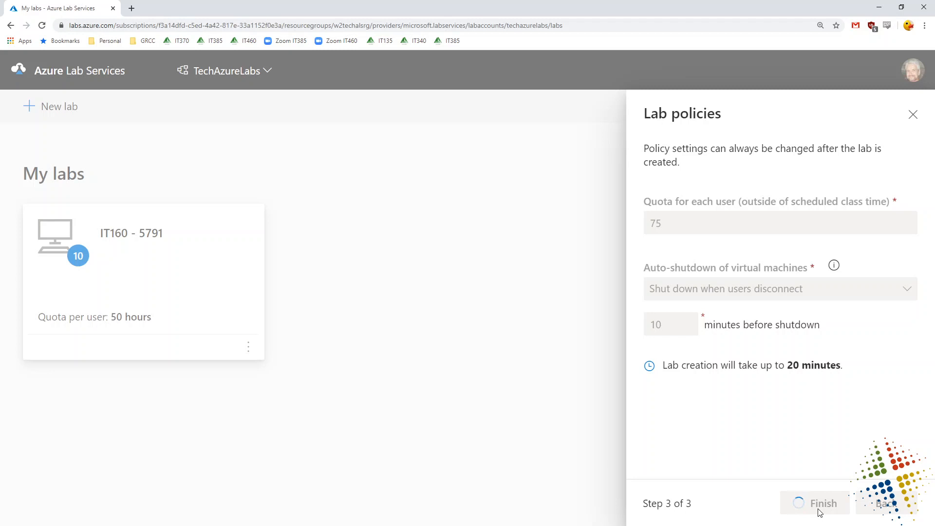
{"action": "left_click", "coordinate": [814, 503]}
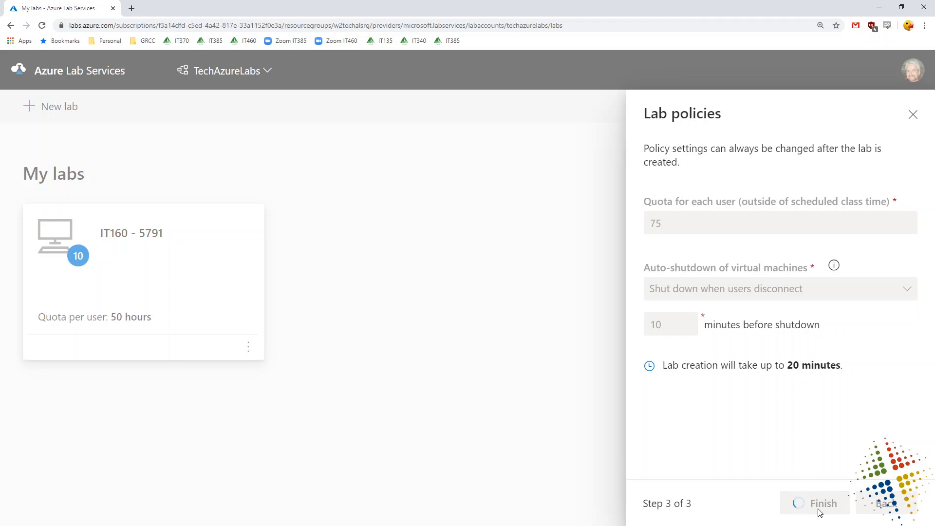